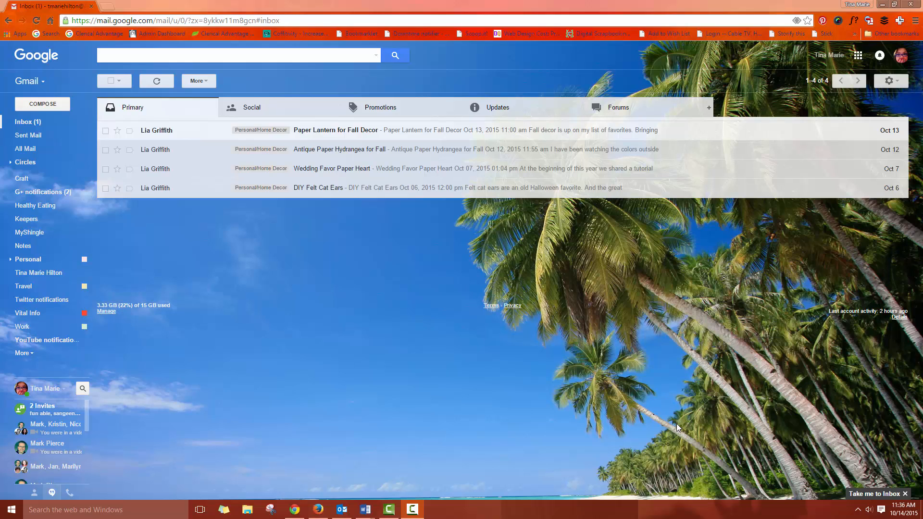
mouse_move(682, 429)
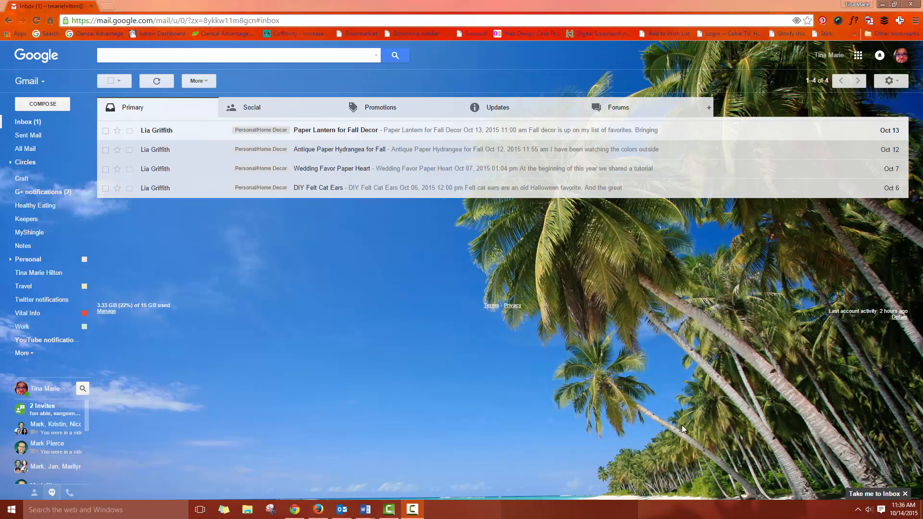
mouse_move(889, 81)
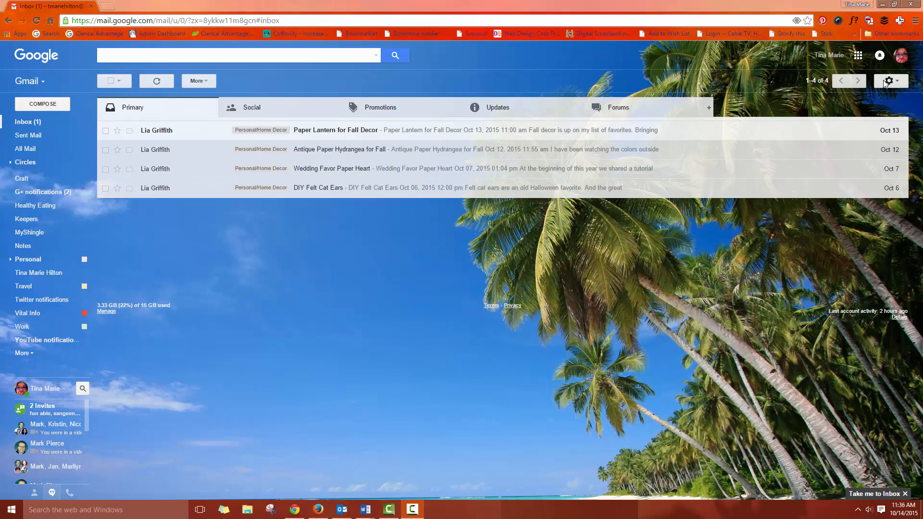
mouse_move(888, 81)
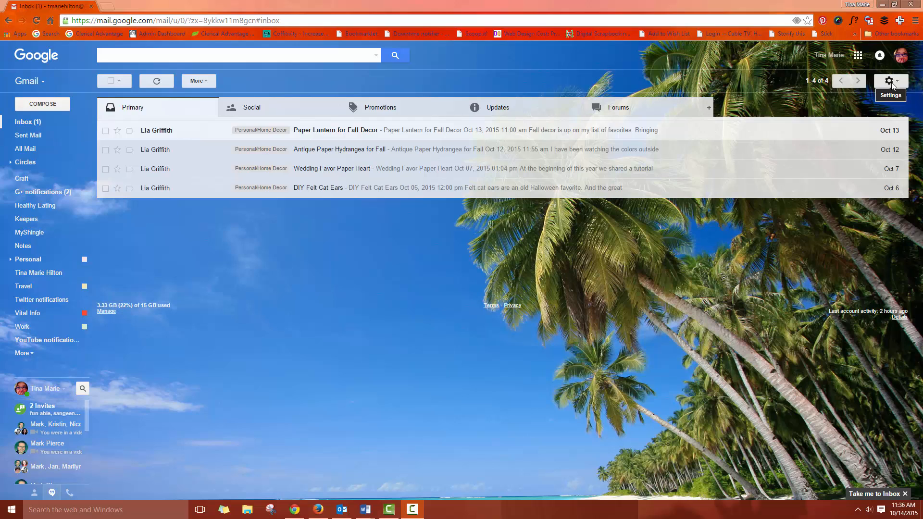
Step: Reach the full Gmail Settings page from the inbox gear menu
click(889, 81)
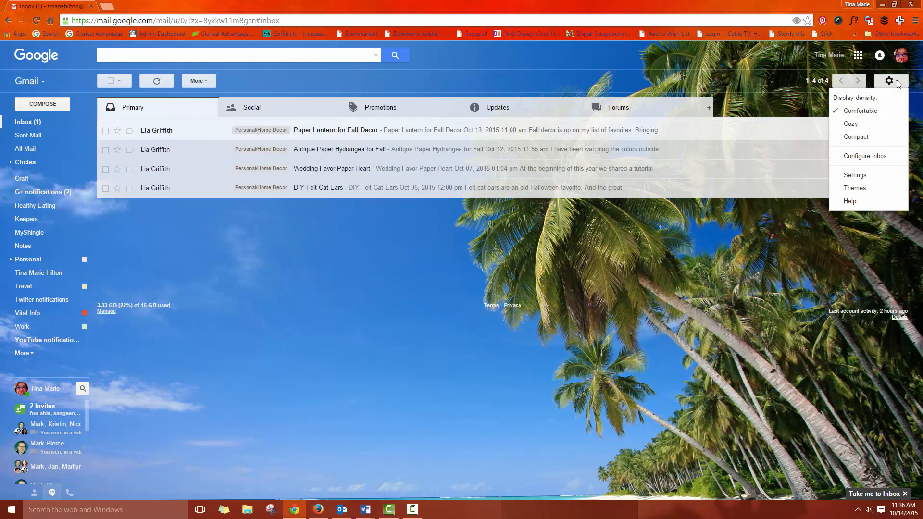
click(860, 111)
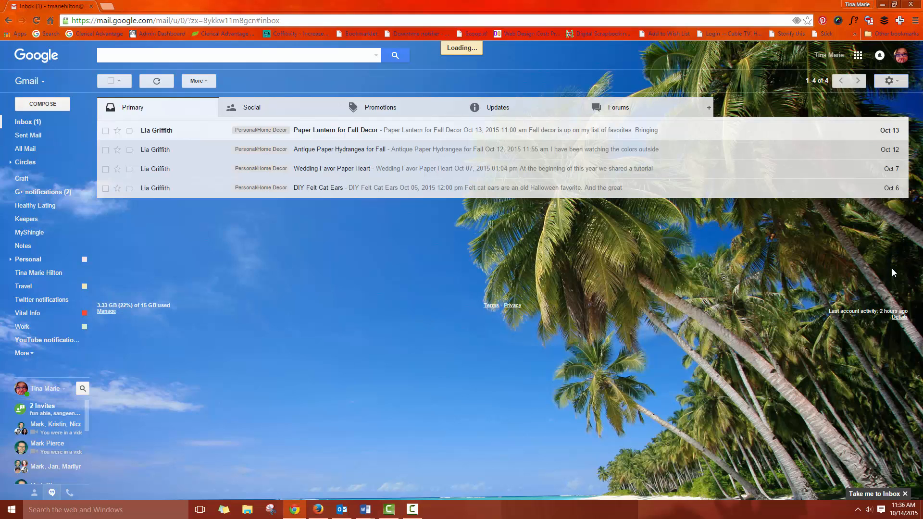
Step: Show the Labs settings list with Canned Responses enabled, scrolled to its end
click(890, 81)
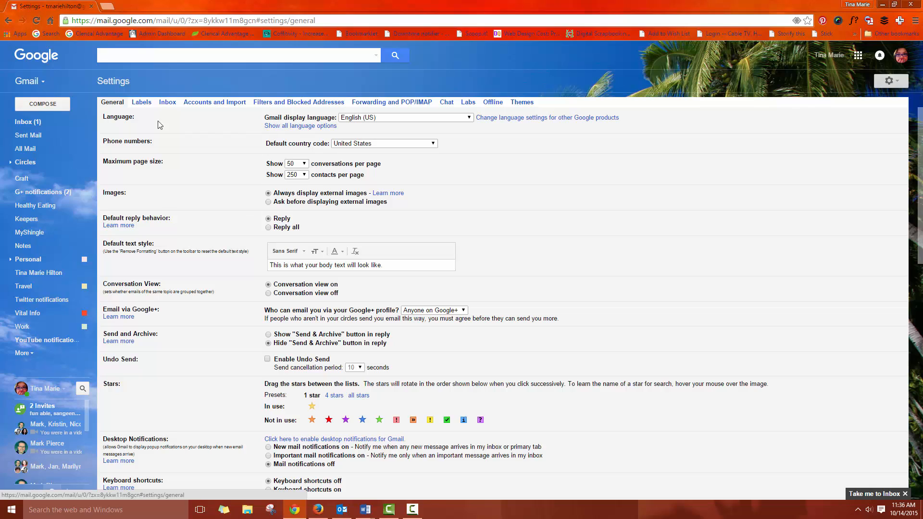
mouse_move(403, 107)
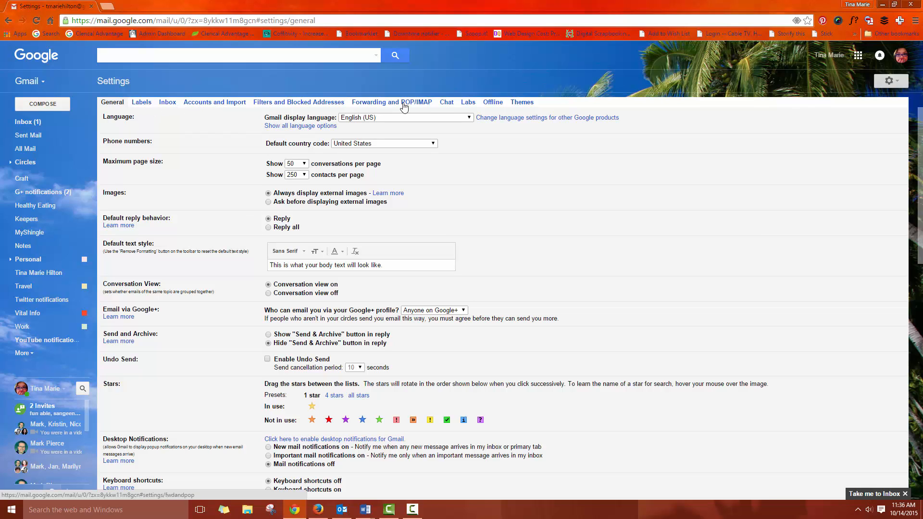
click(468, 102)
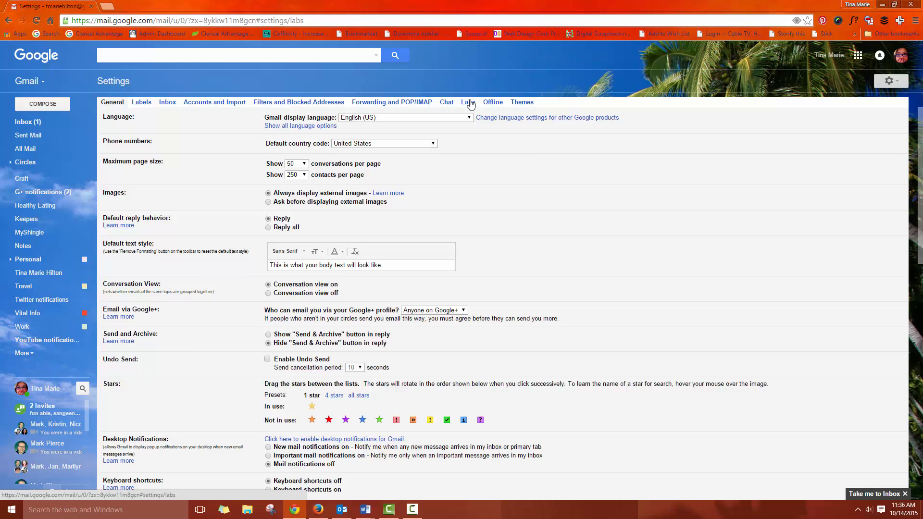
click(468, 102)
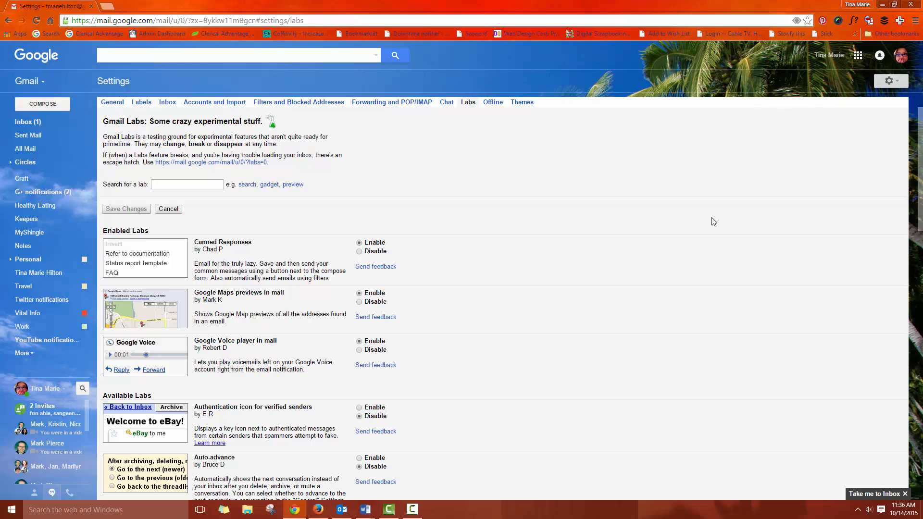
mouse_move(720, 232)
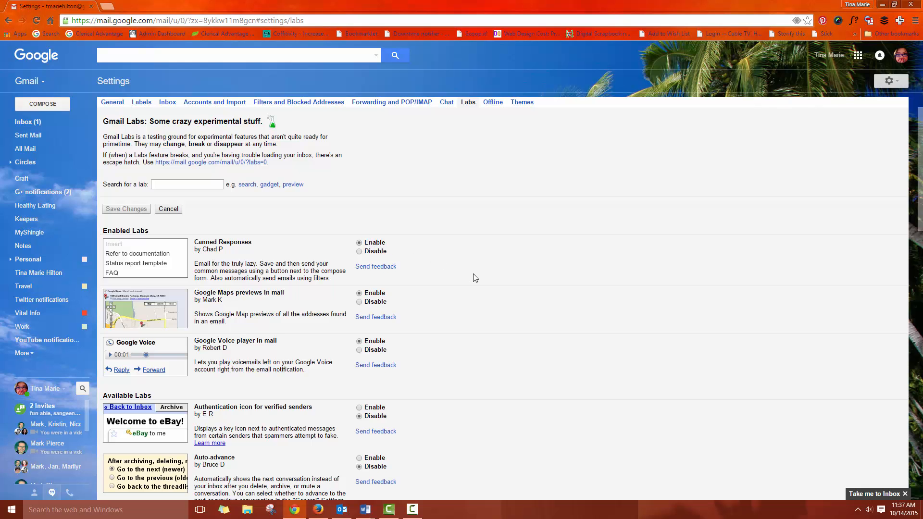
mouse_move(464, 327)
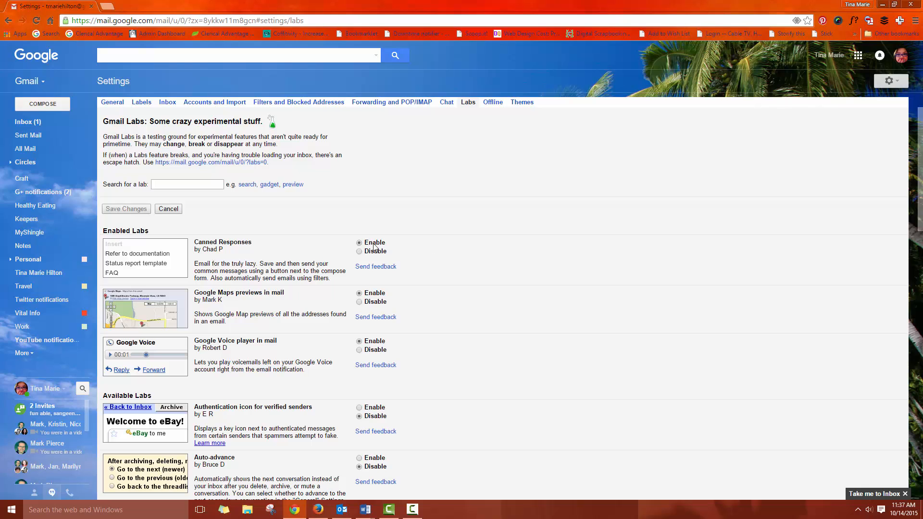
scroll(down, 3)
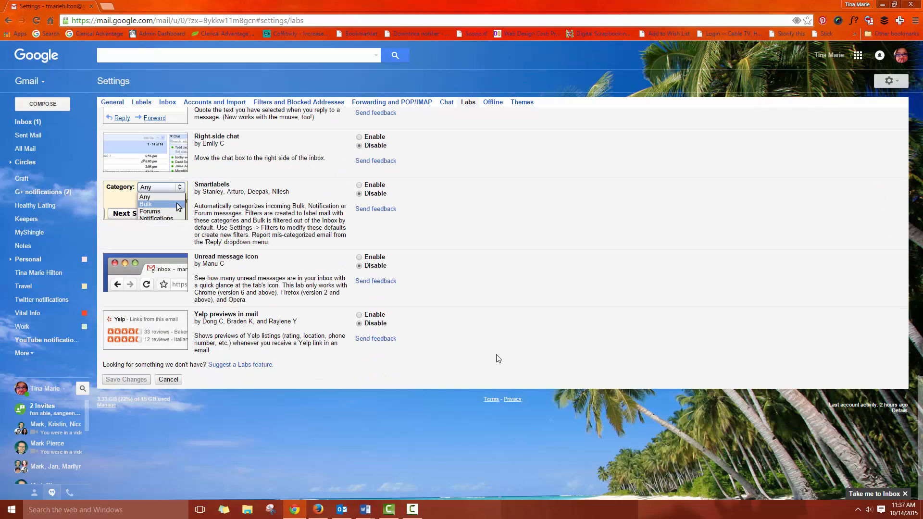
mouse_move(586, 231)
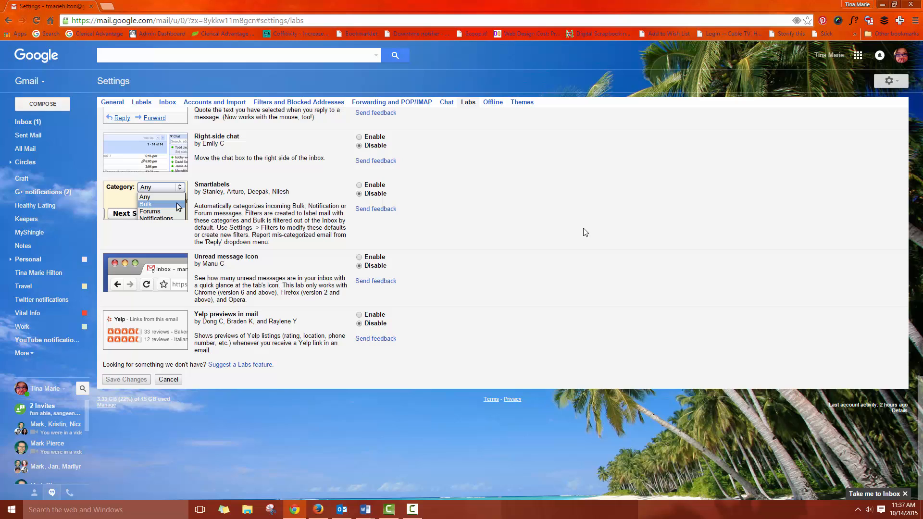
mouse_move(40, 101)
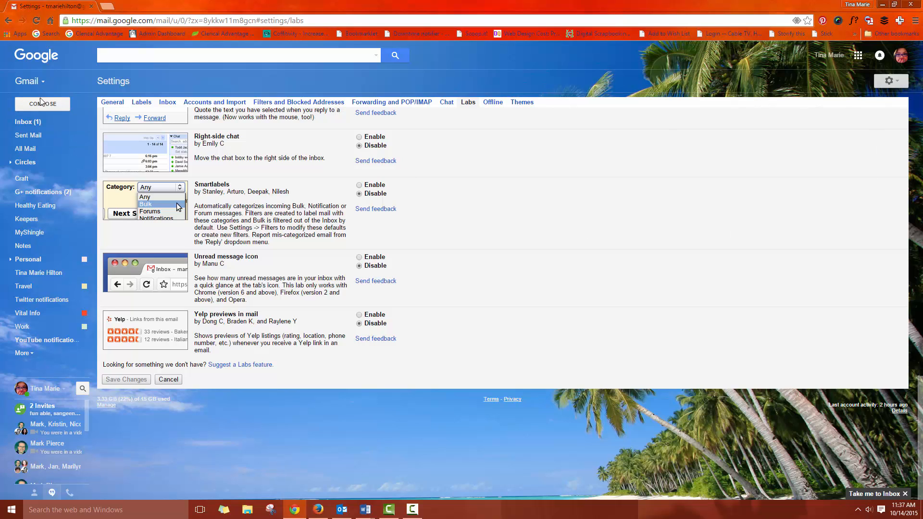
mouse_move(23, 122)
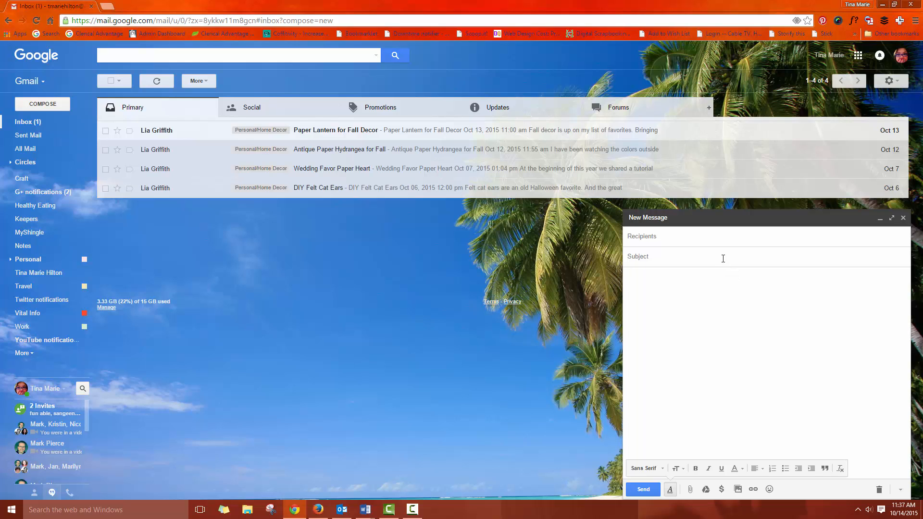
Step: Give the new message the subject 'Template Letter One'
text(Templ)
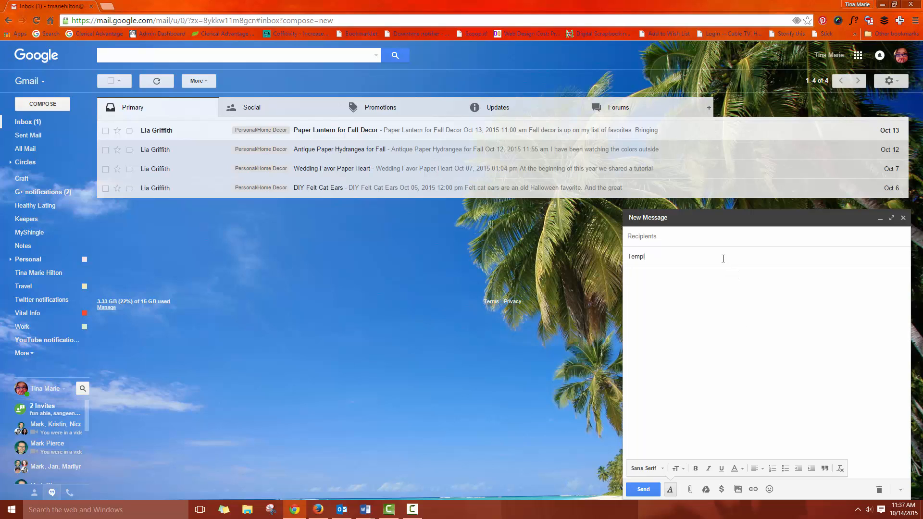
text(ate Letter O)
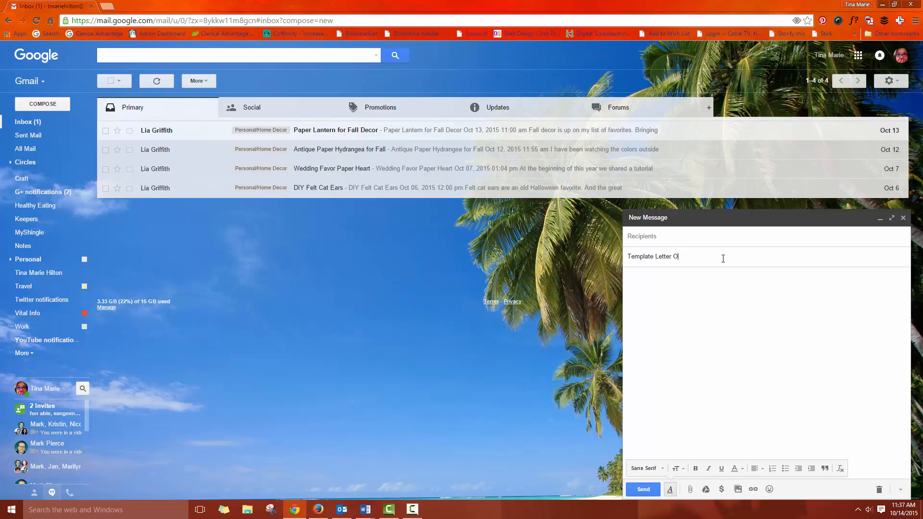
text(ne)
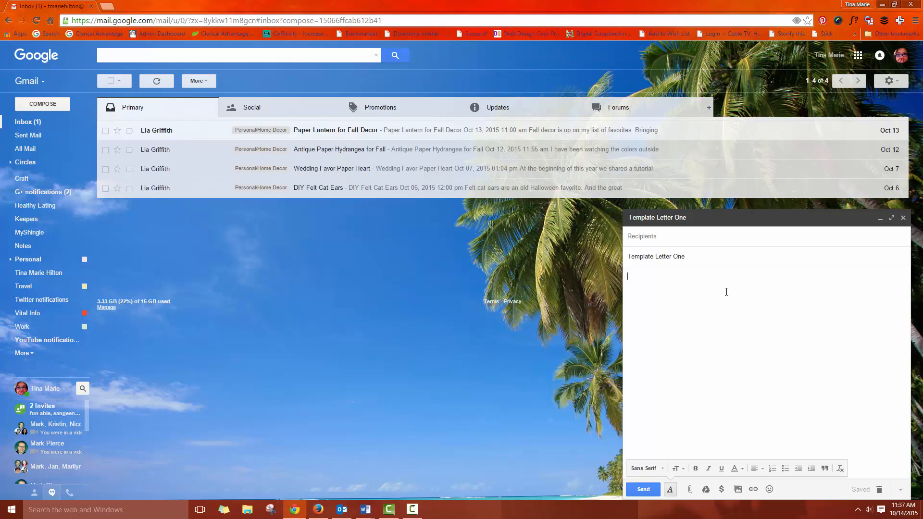
Step: Write the body: 'Hello, Please consider checking out my services. I provide online technology assistance.'
text(Hello,)
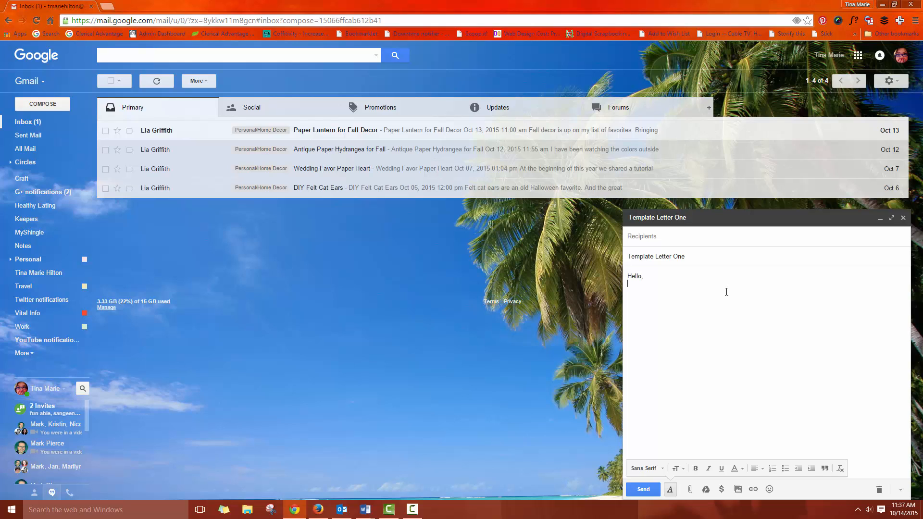
text(P)
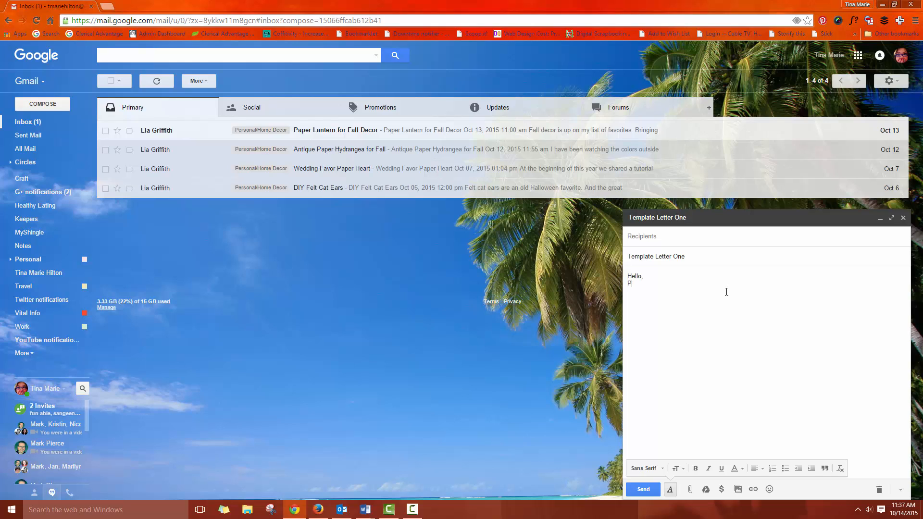
text(lease consid)
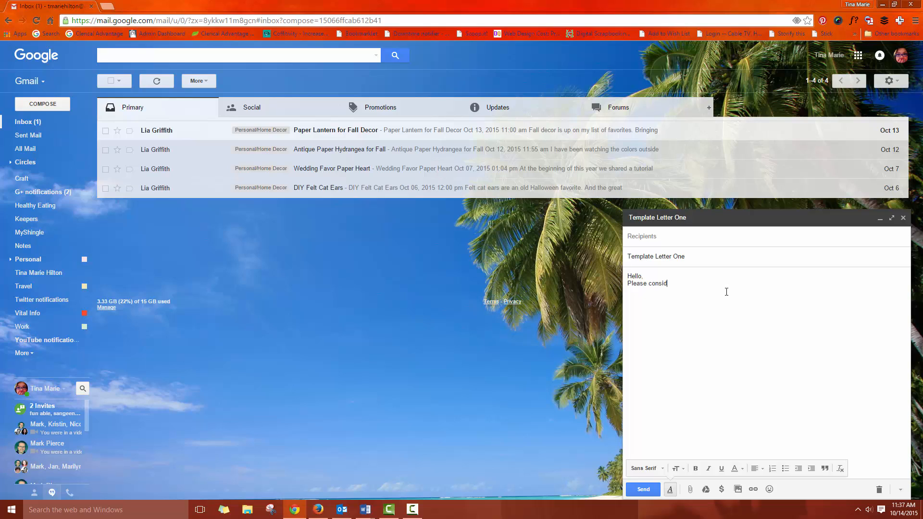
text(er checking out my services. I provide online technology assistance.)
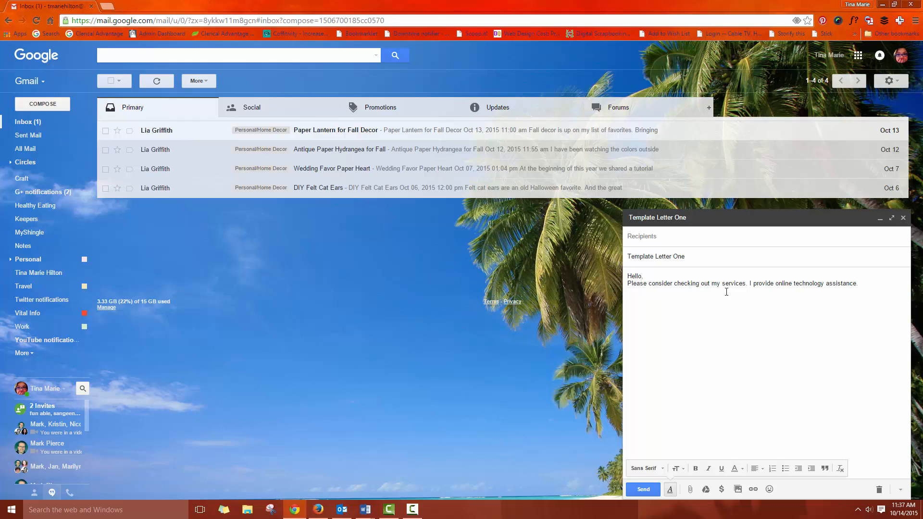
mouse_move(783, 323)
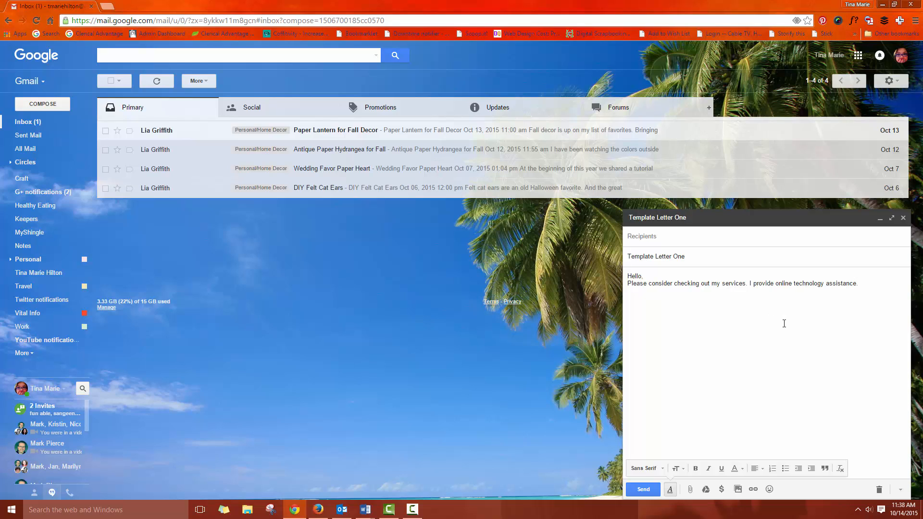
click(859, 282)
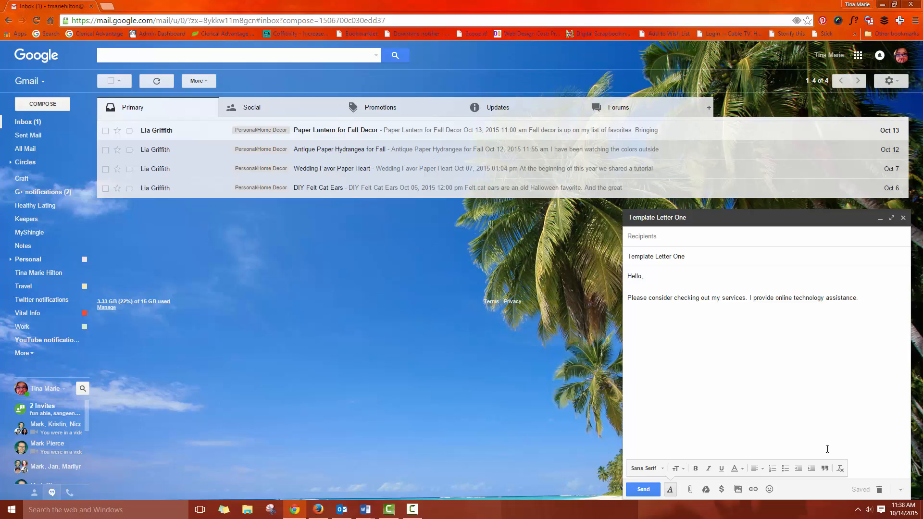
mouse_move(874, 484)
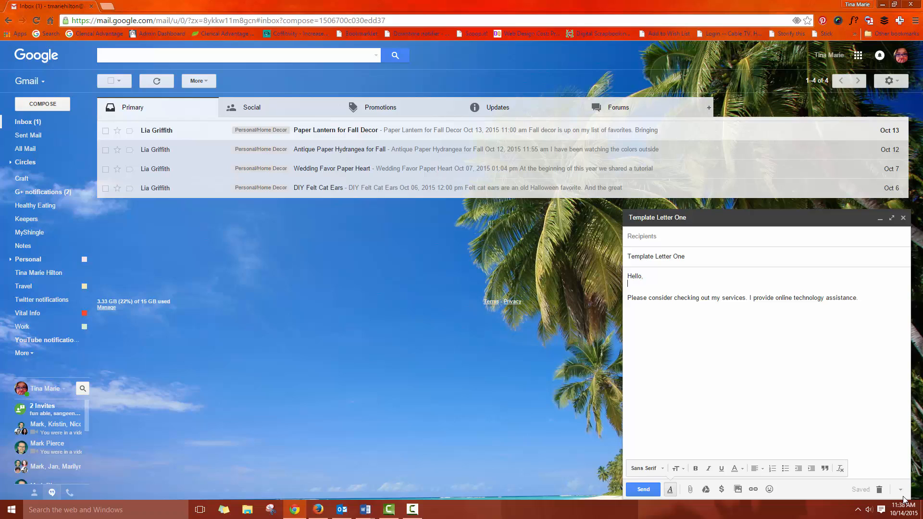
mouse_move(900, 489)
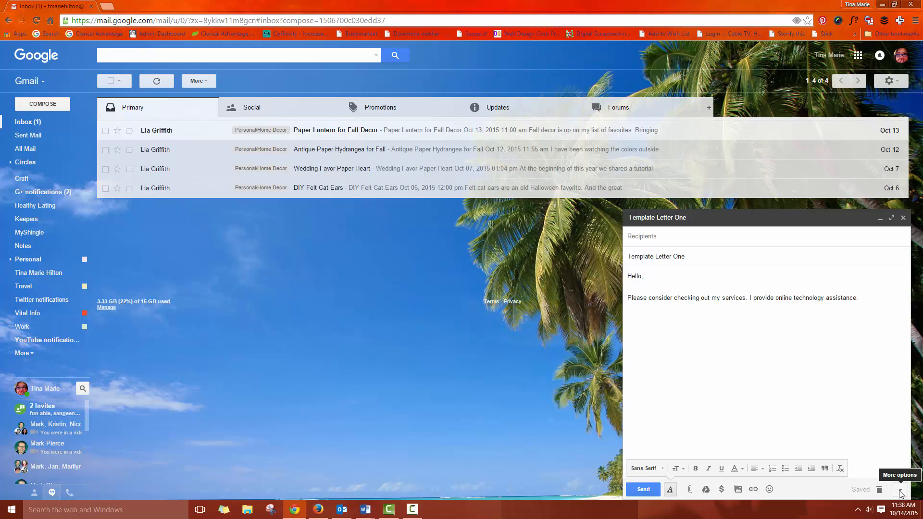
Step: Save the draft as canned response 'New Template Letter Services' and close the compose window
click(899, 489)
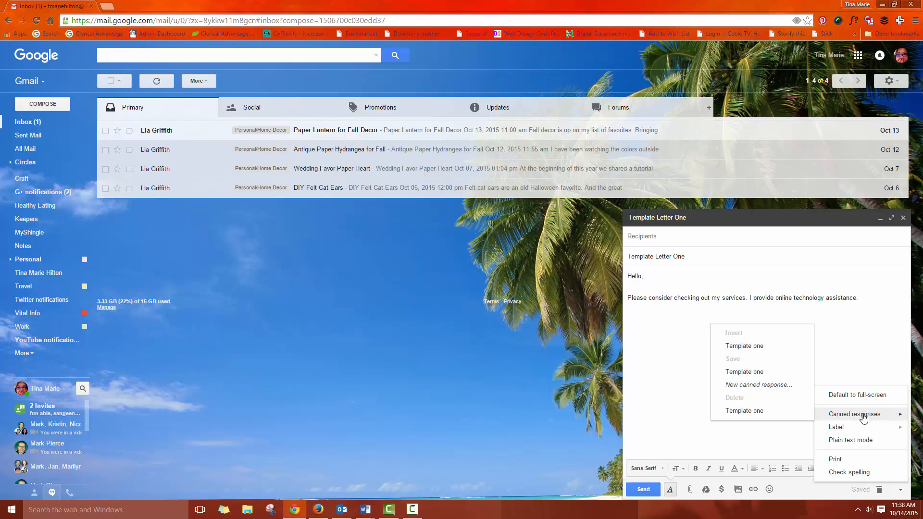
mouse_move(774, 385)
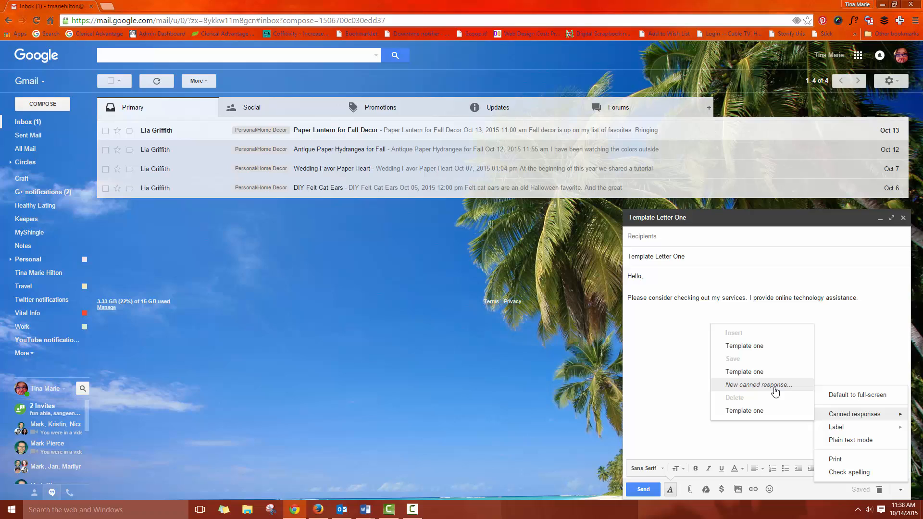
click(757, 385)
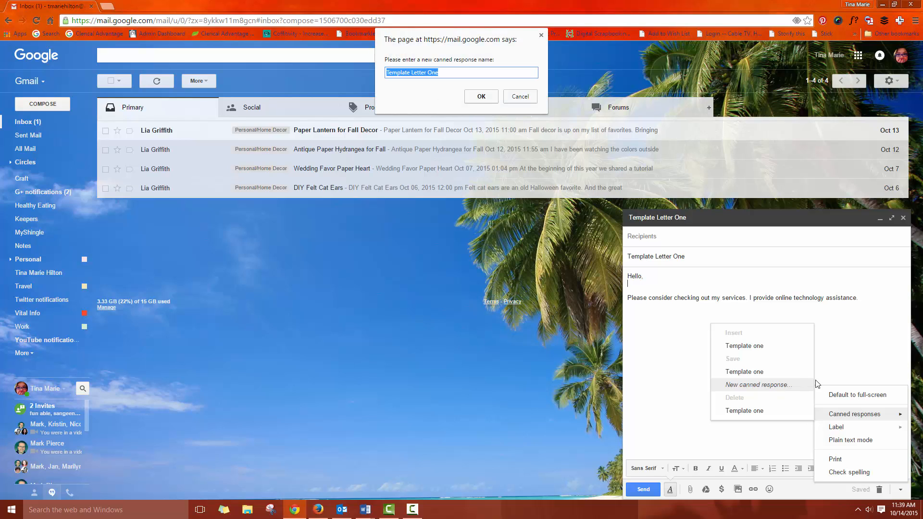
mouse_move(442, 67)
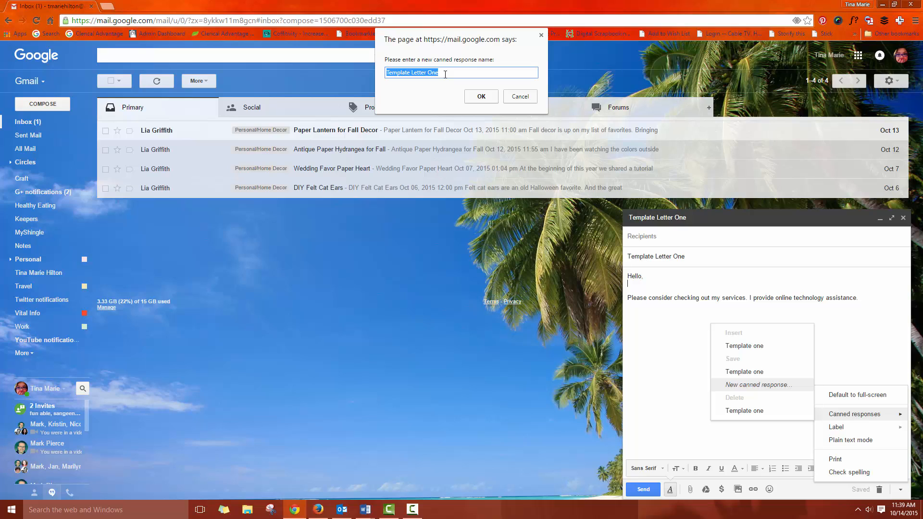
text(New T)
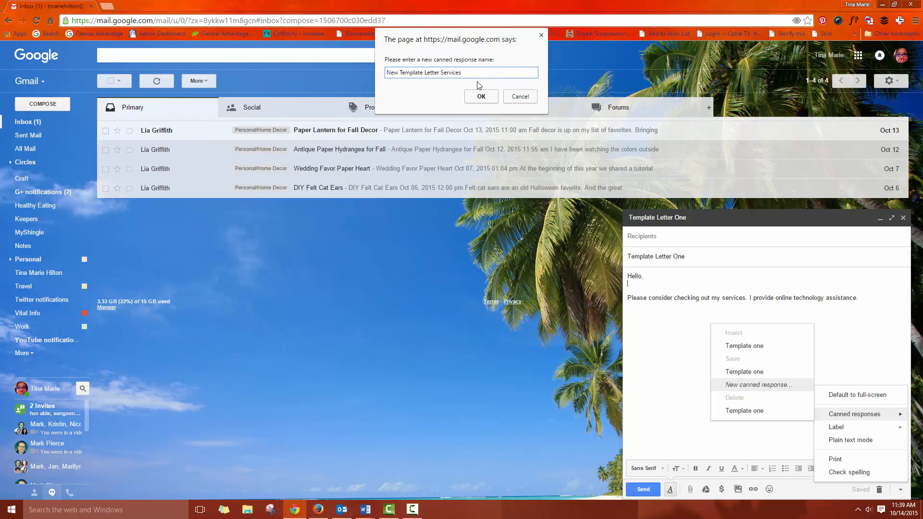
mouse_move(471, 98)
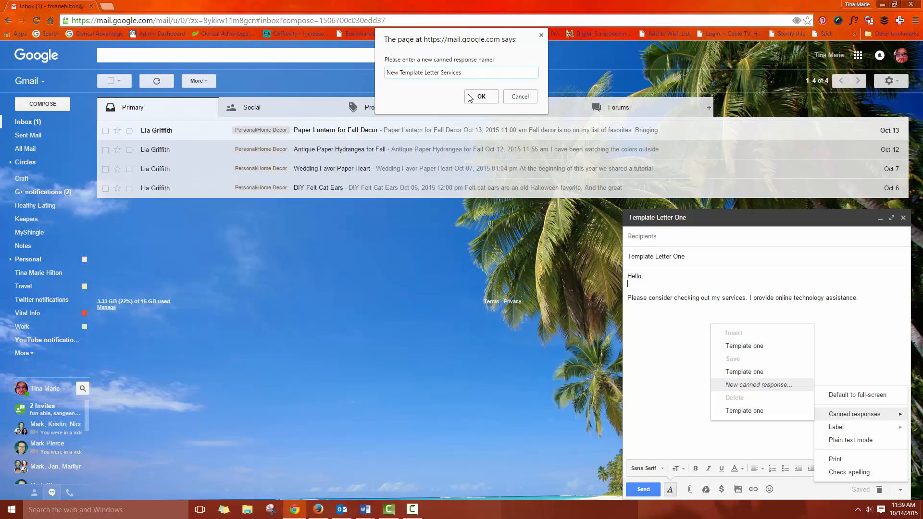
click(481, 96)
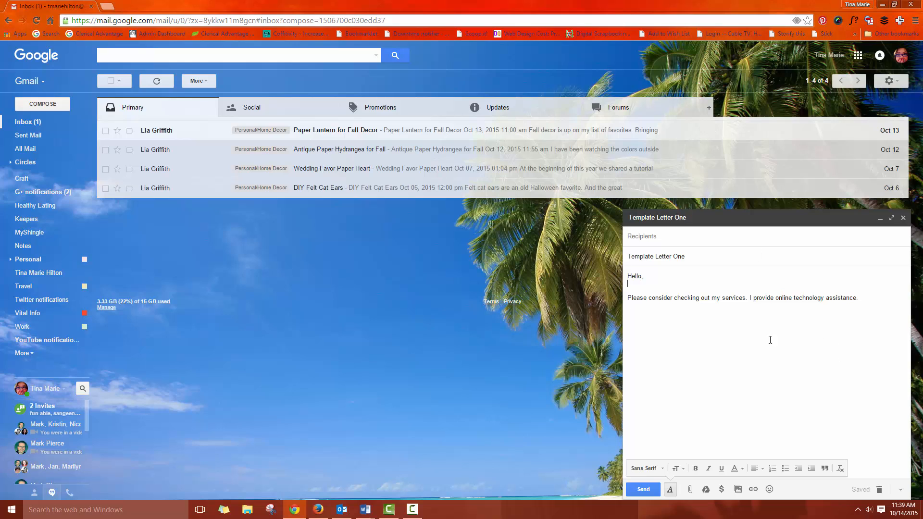
click(903, 217)
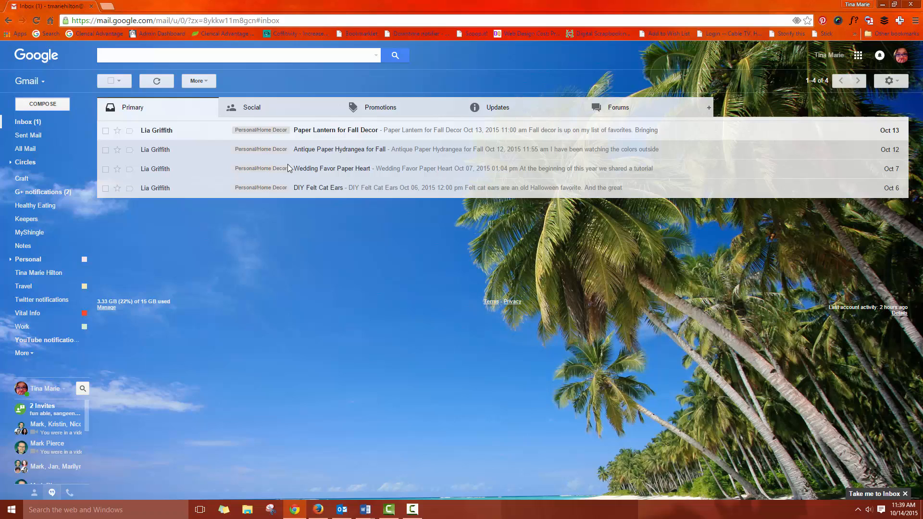
Step: Start a new message and reach its canned responses options for inserting the template
click(41, 104)
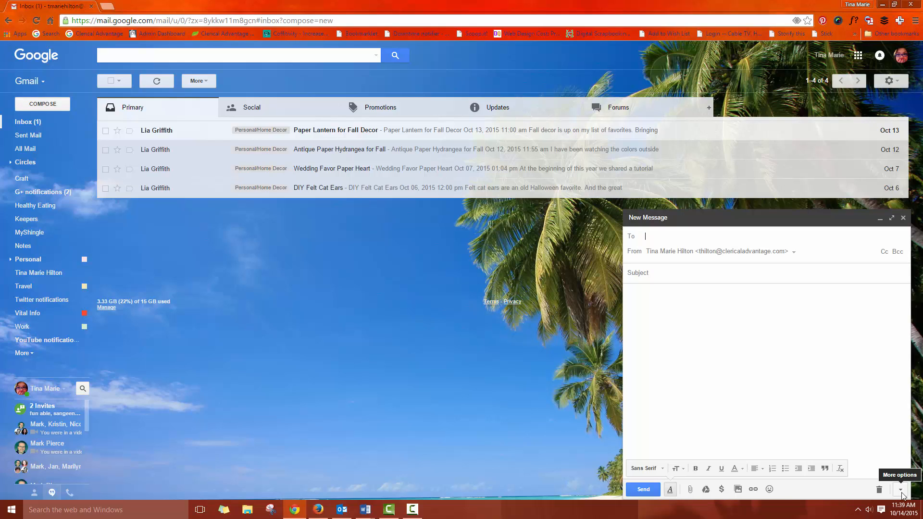
click(900, 489)
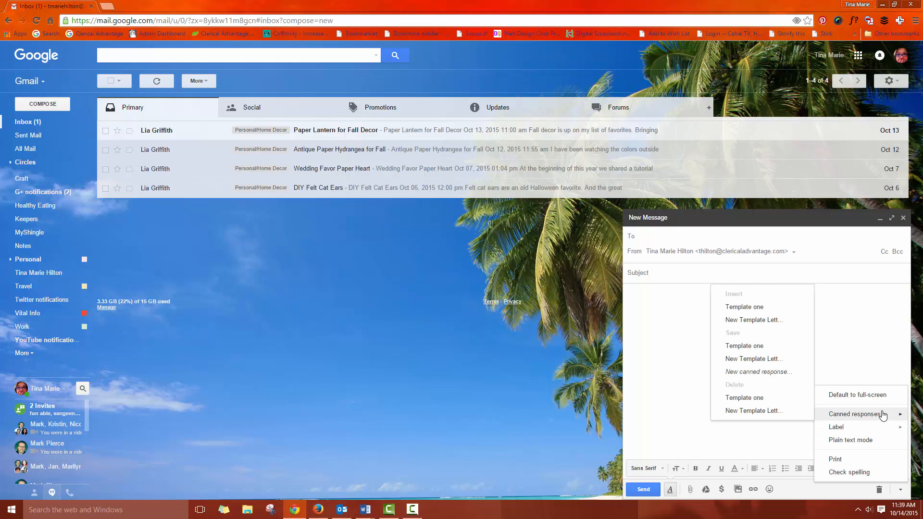
mouse_move(744, 306)
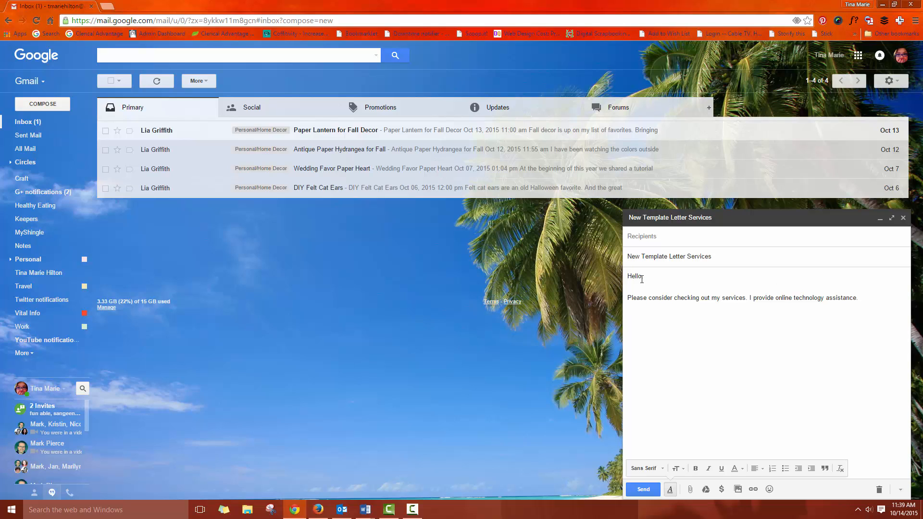
Step: Address the greeting to Joe, correcting the mistyped letters
text(JOP)
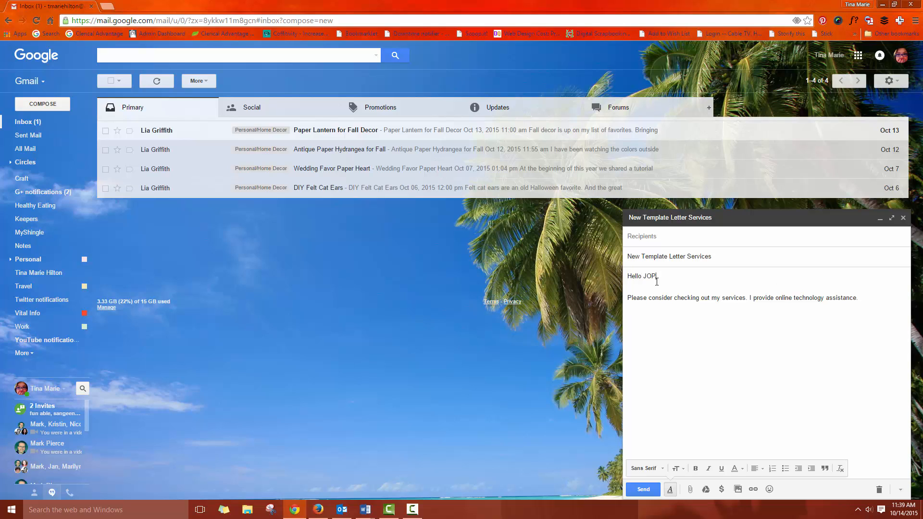
key(Backspace)
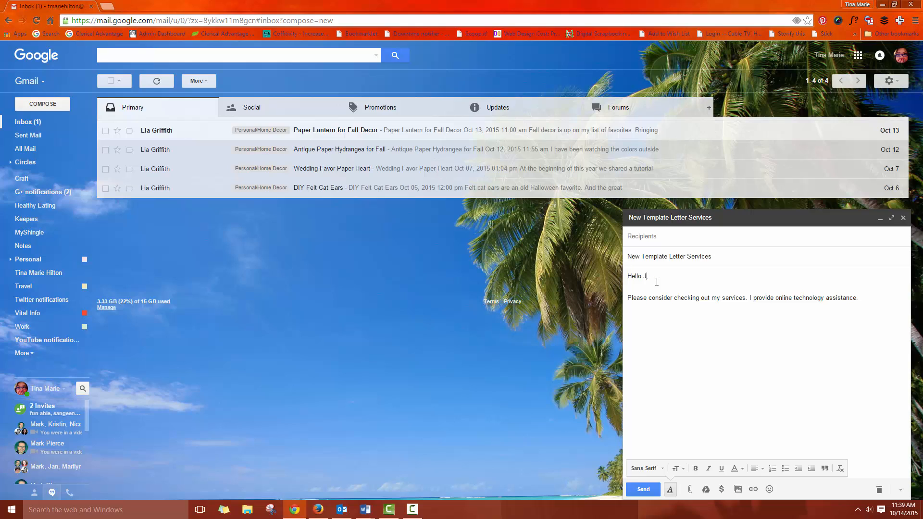
text(o)
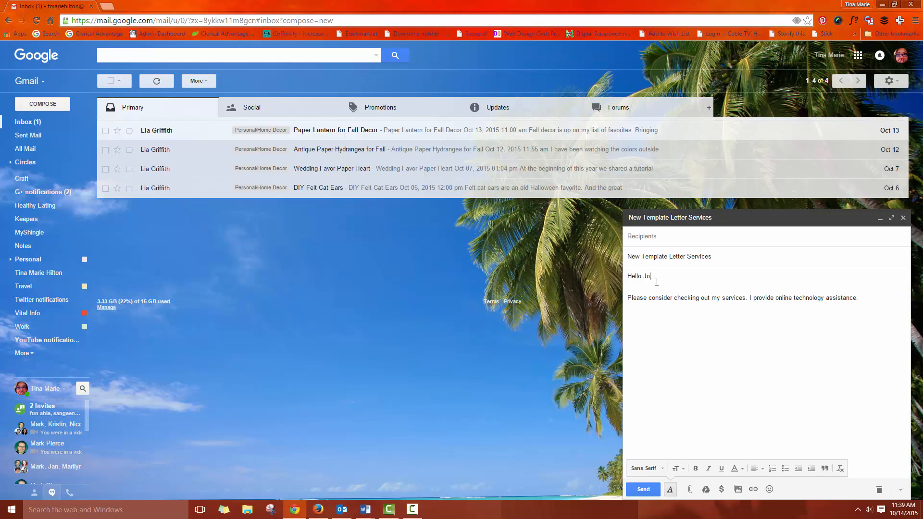
text(e,)
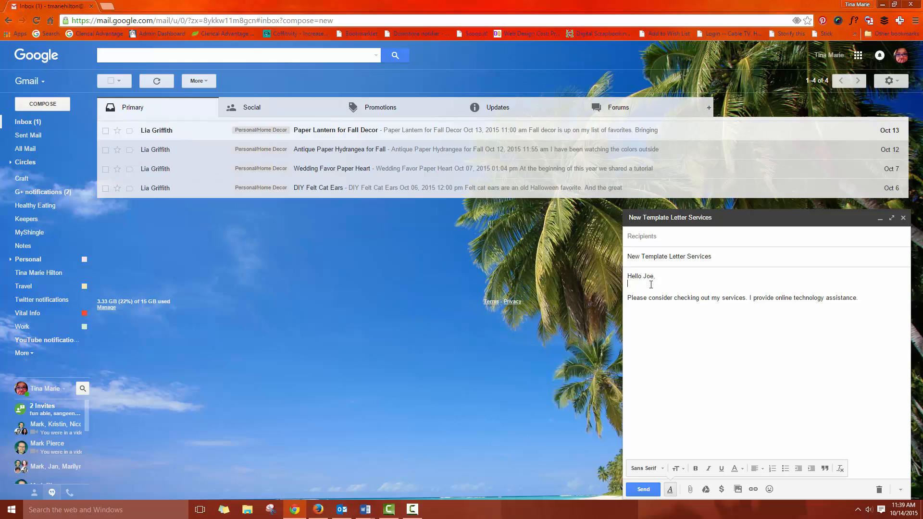
Step: Add 'We met last Thursday at Pizza Hut and I gave you my card.' and delete the services sentence
text(We met)
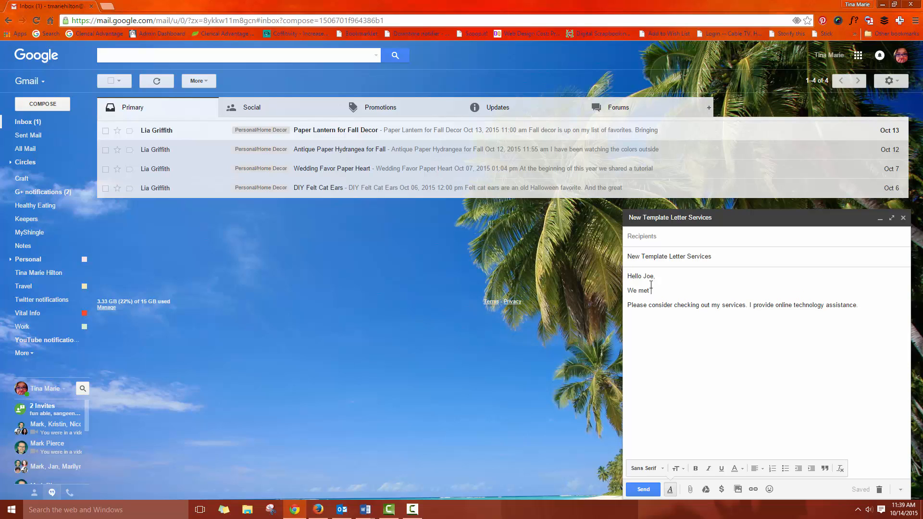
text(last Thur)
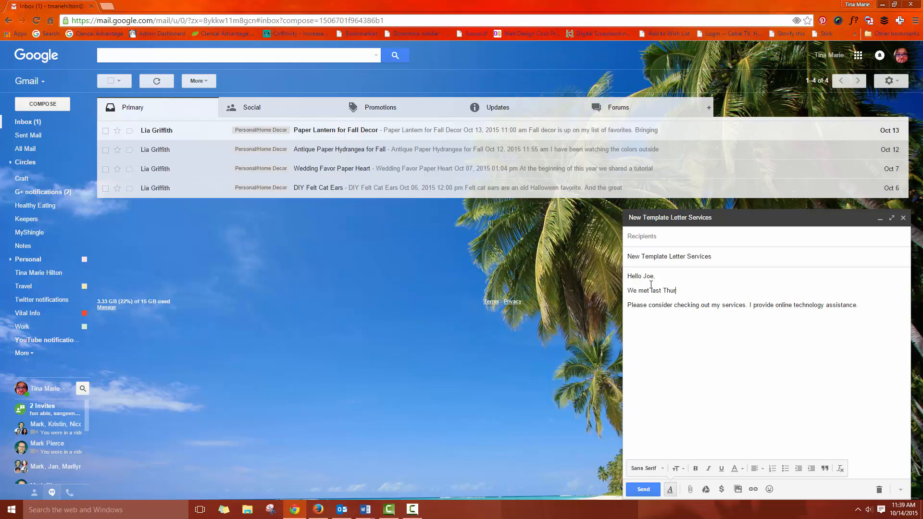
text(sday at)
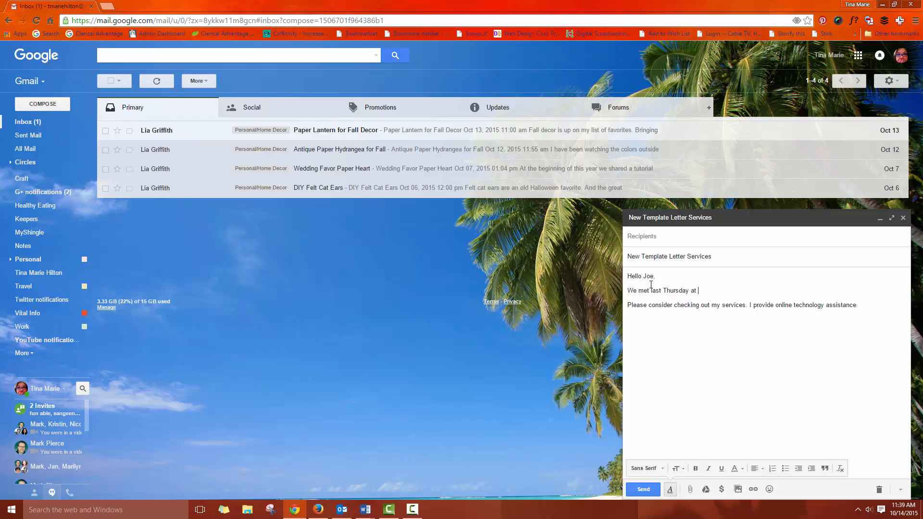
text(P)
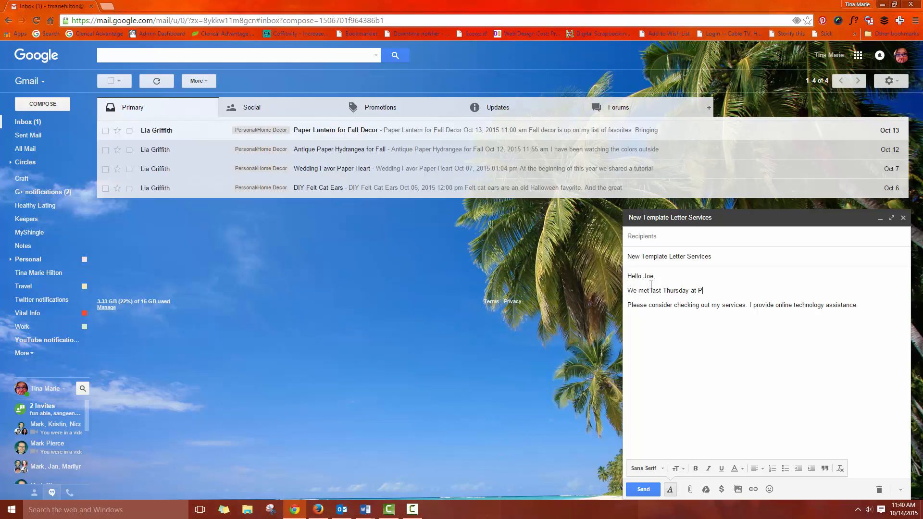
text(izza Hut and I gave you my card.)
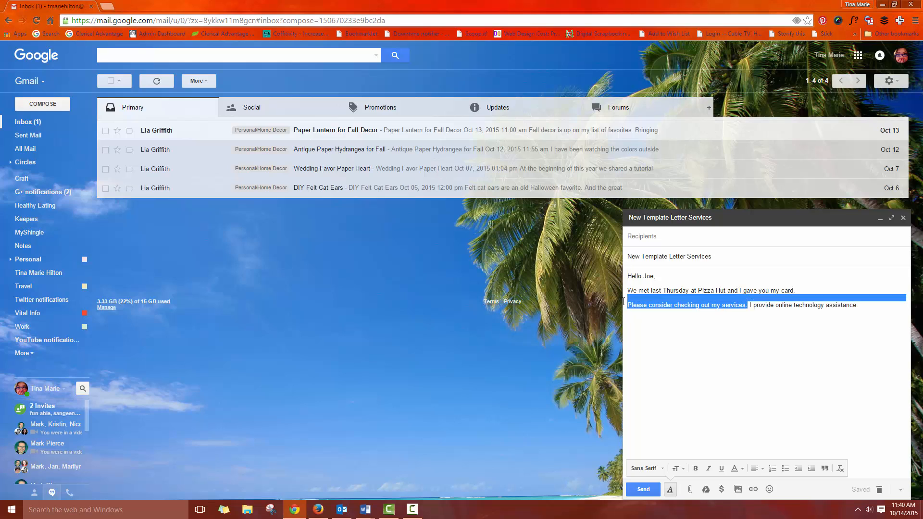
key(Delete)
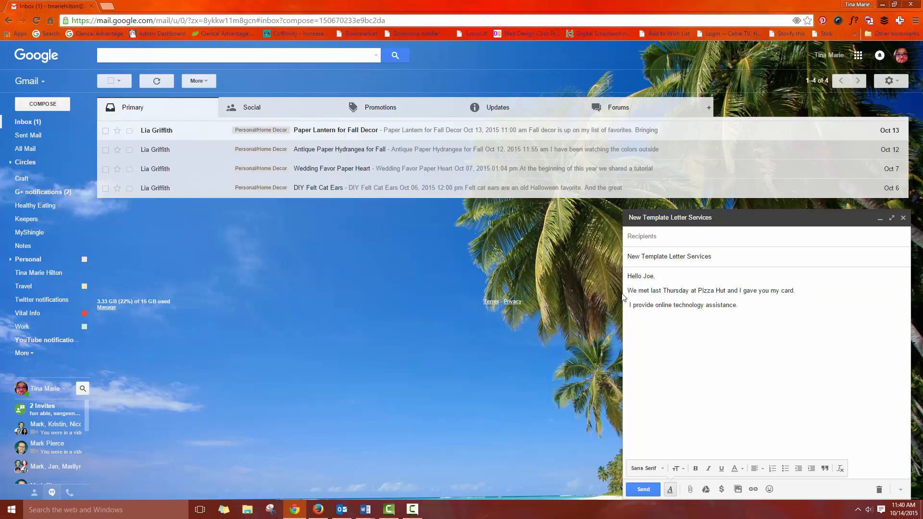